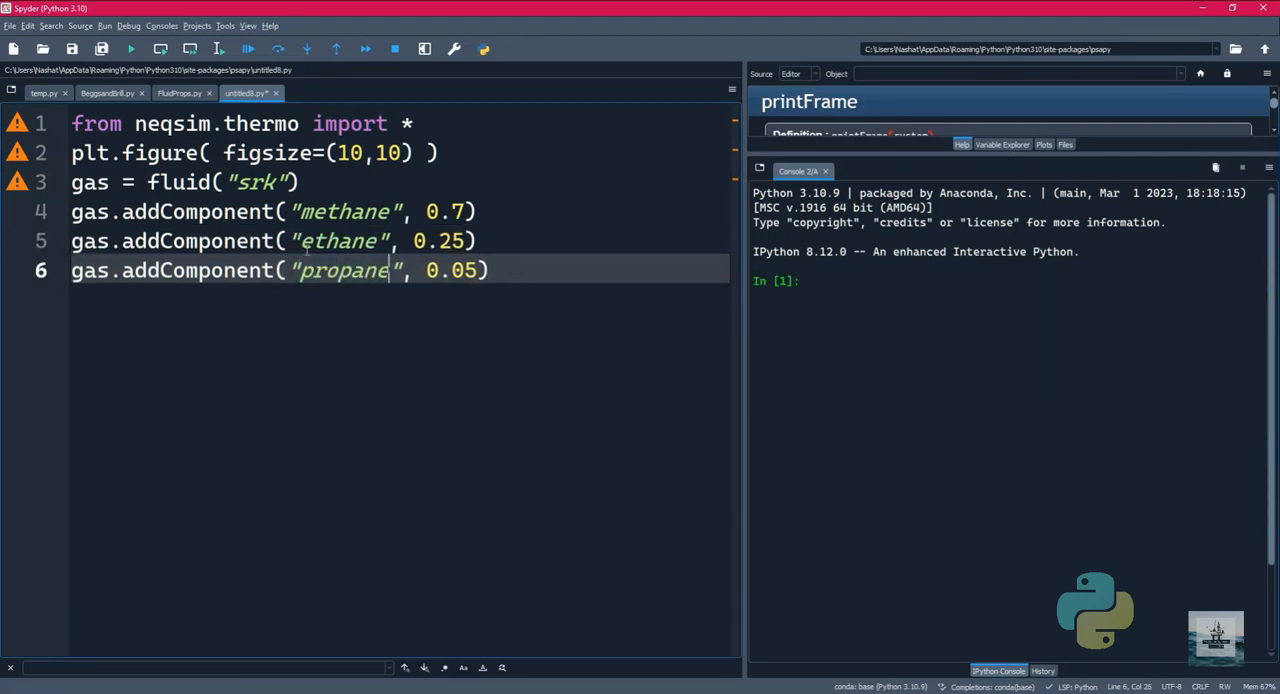
text(printFrame(gas))
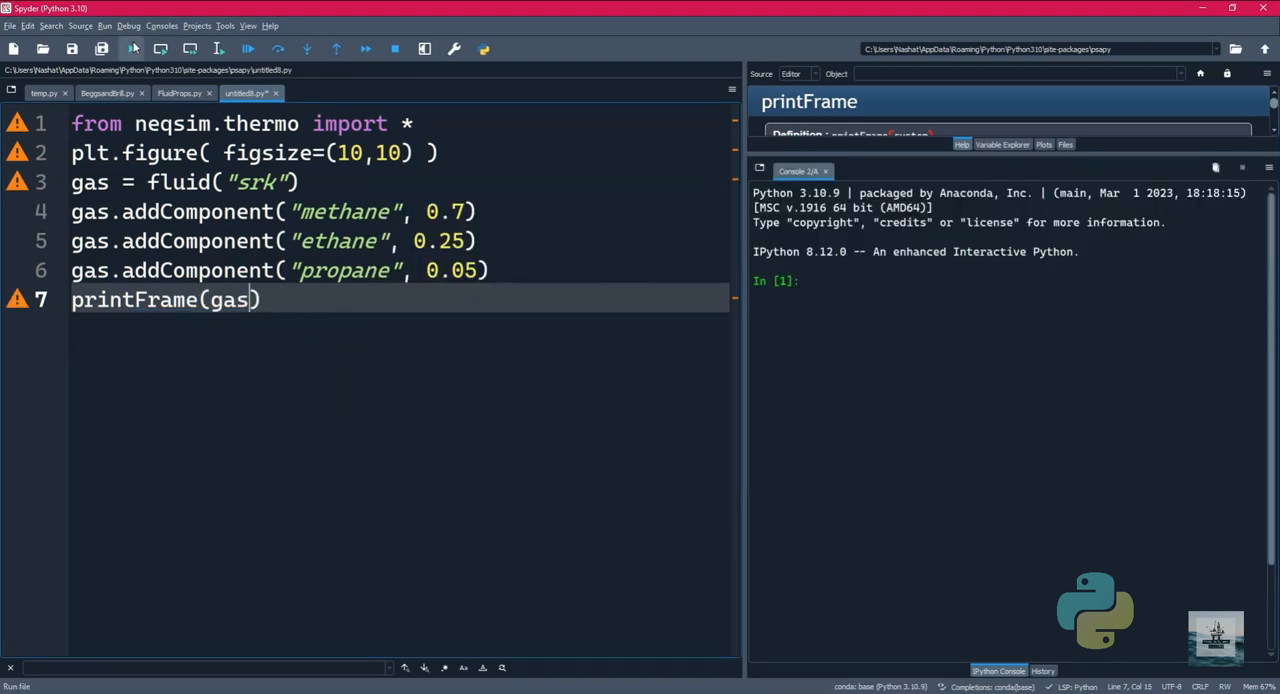